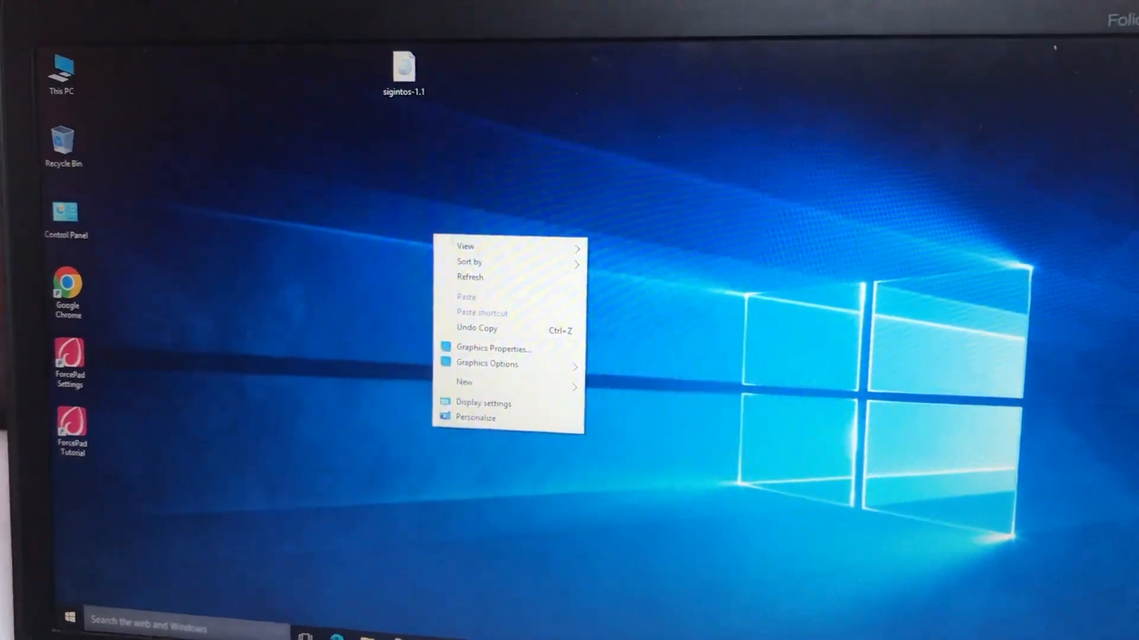
# Create a new blank text document on the desktop from the right-click New menu.
pyautogui.click(464, 382)
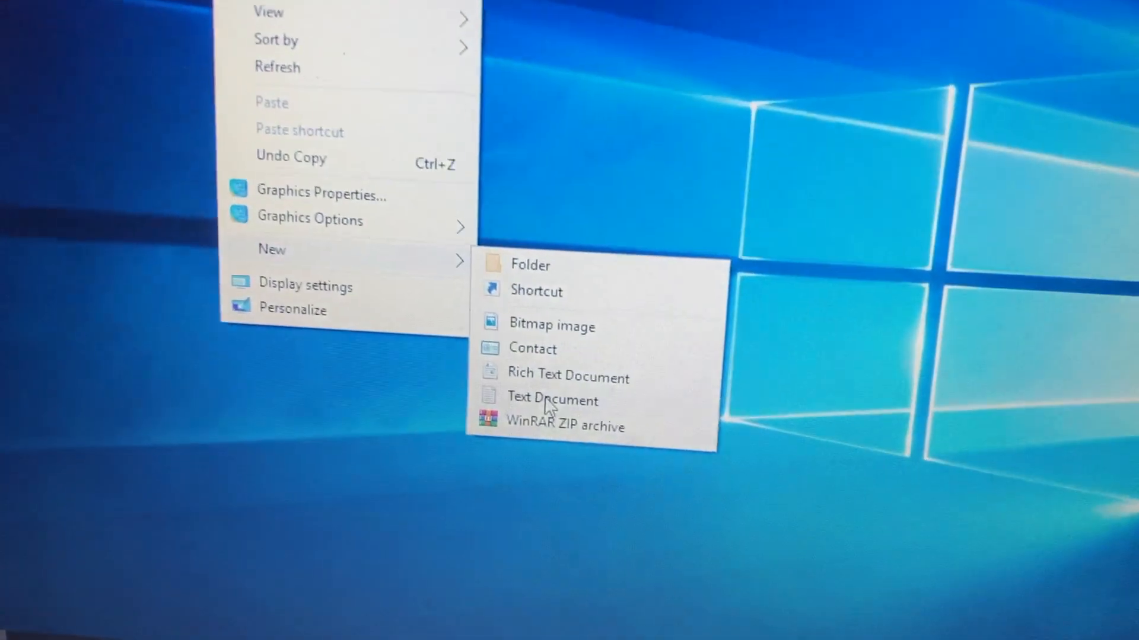
pyautogui.click(553, 399)
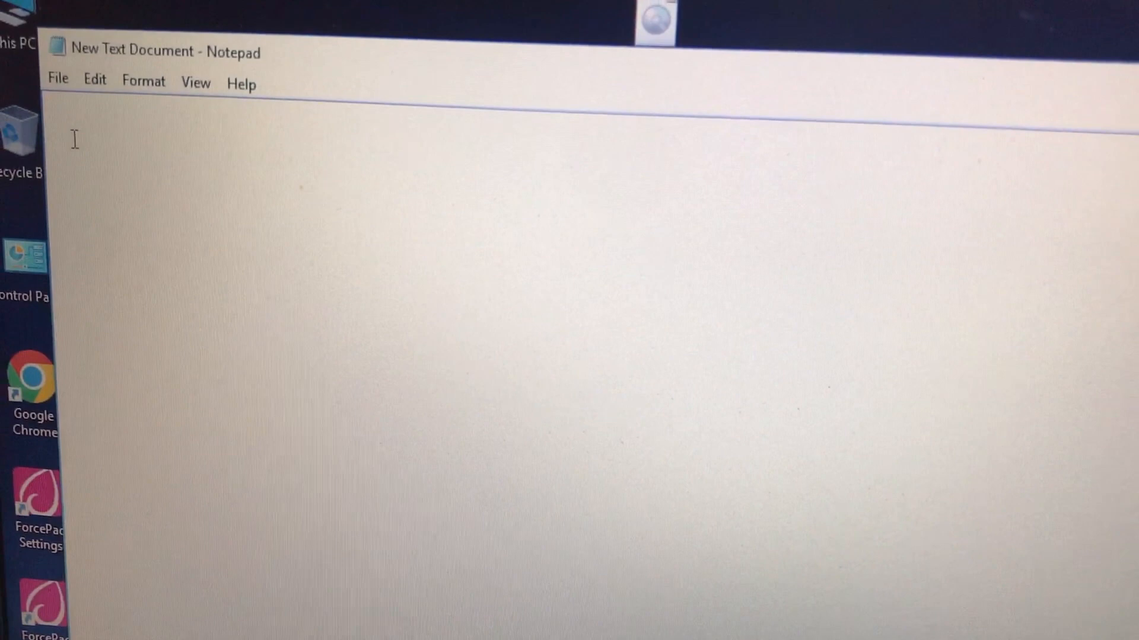
pyautogui.write('@echo')
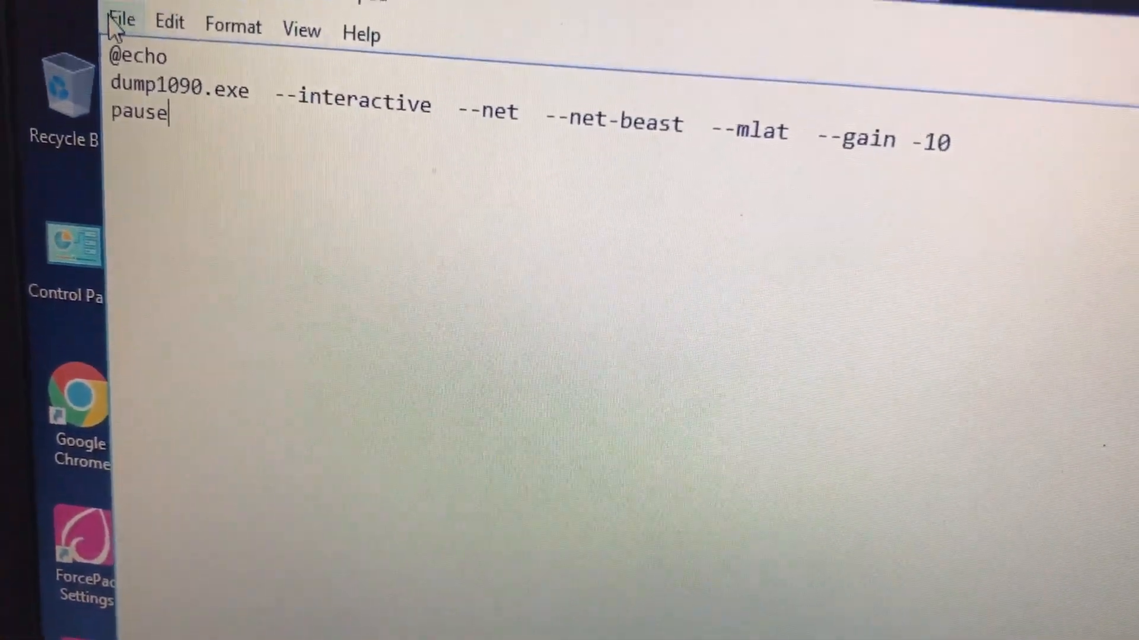
pyautogui.click(123, 14)
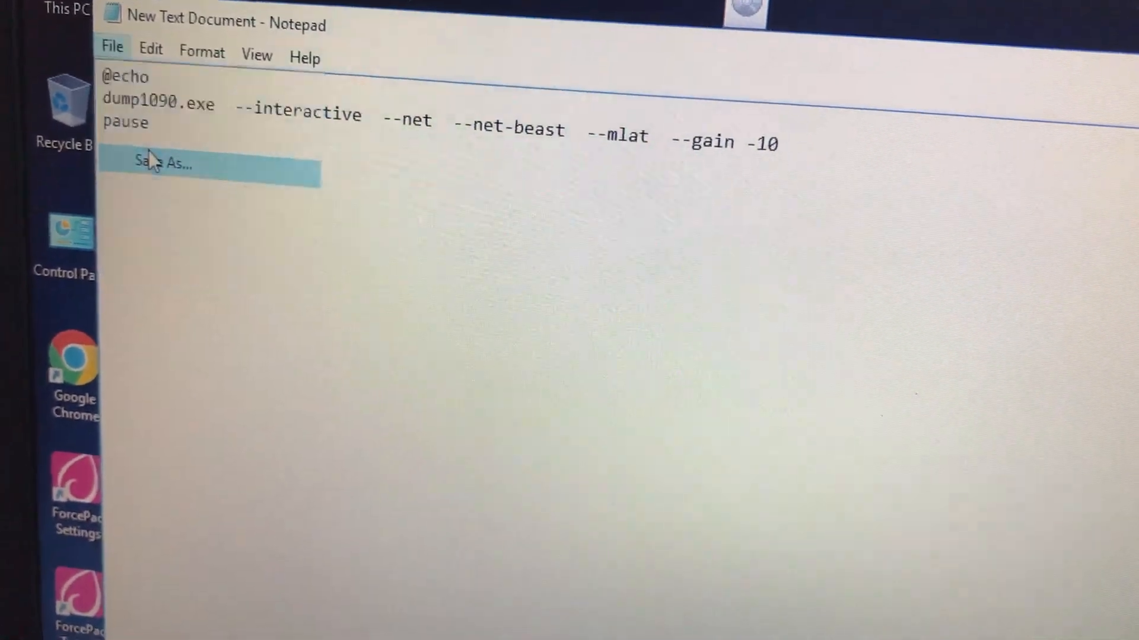
# Save the script to the Desktop as dump1090.bat.
pyautogui.click(160, 165)
pyautogui.write('dump1090.b')
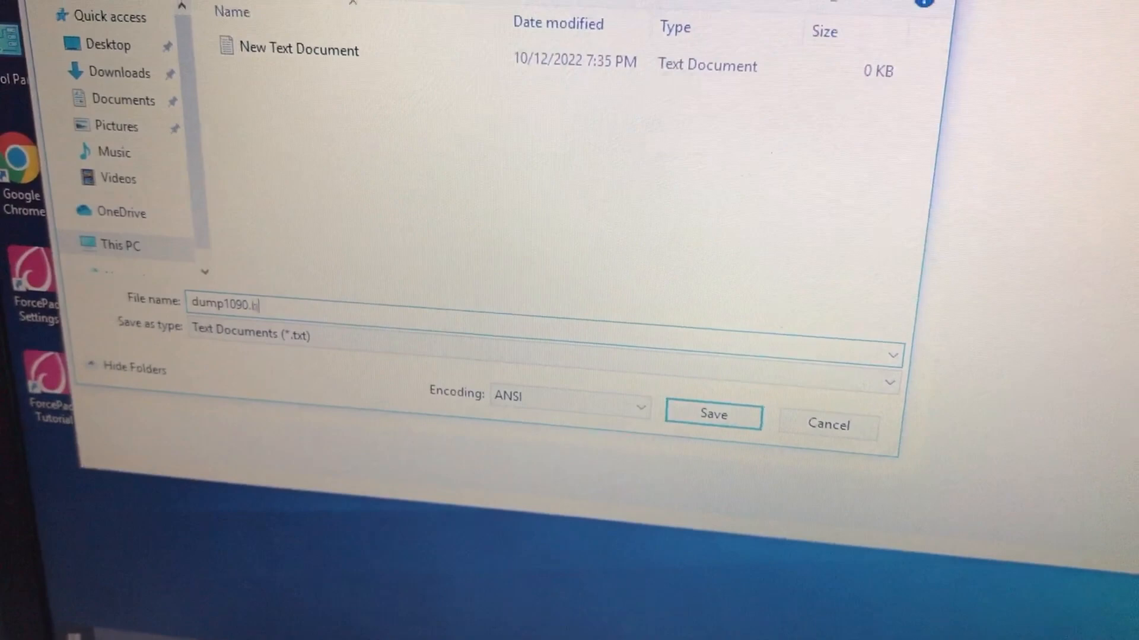
pyautogui.click(713, 415)
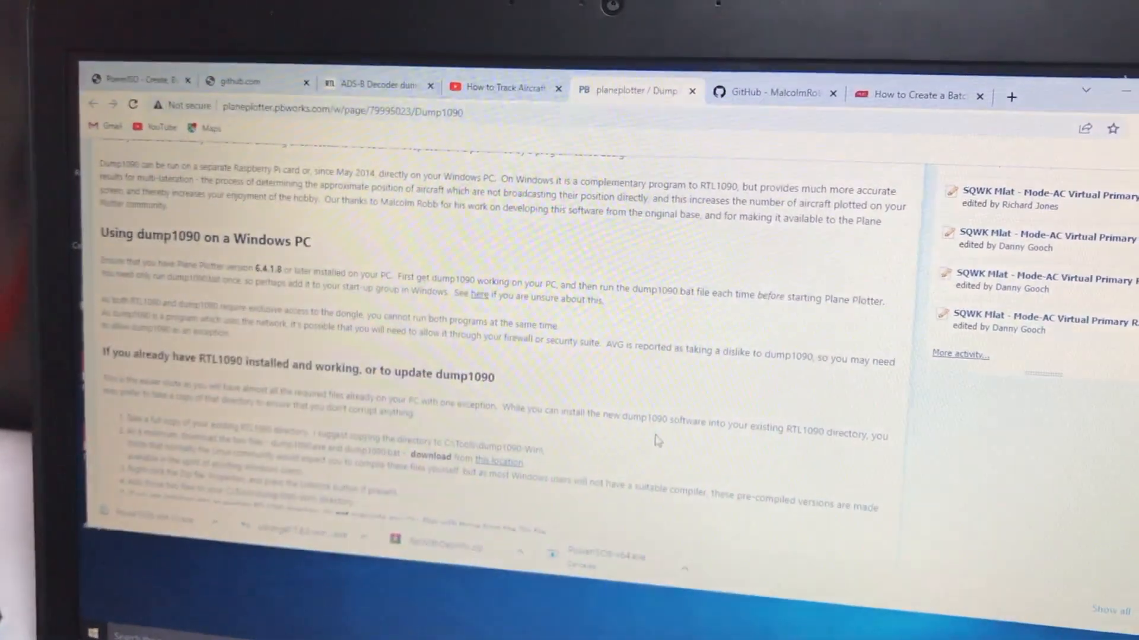
pyautogui.scroll(3)
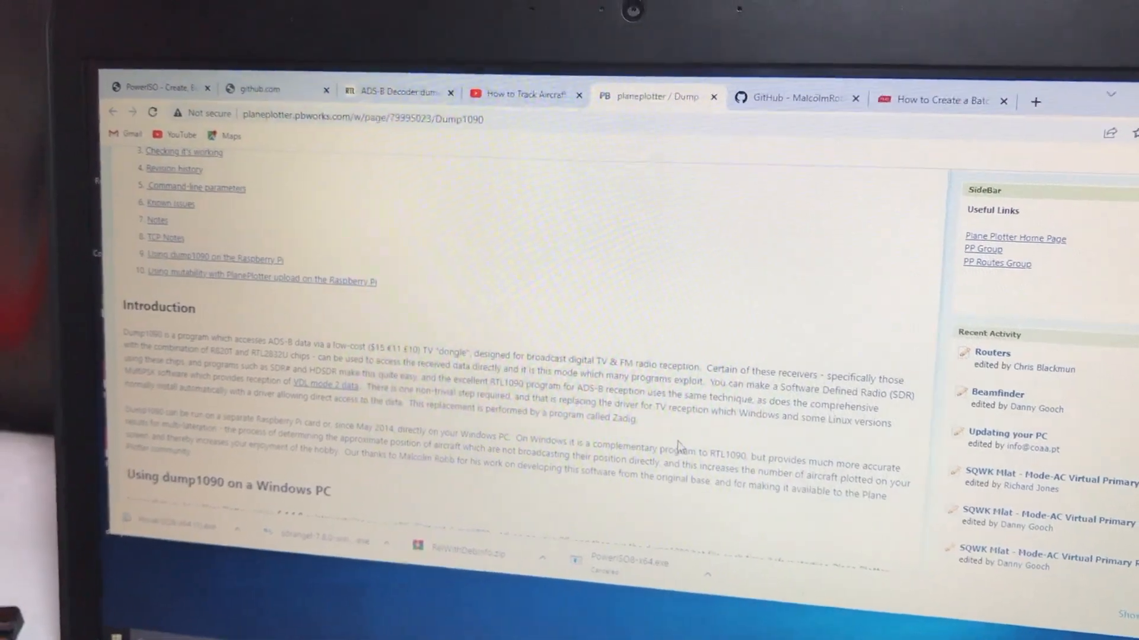
pyautogui.scroll(-3)
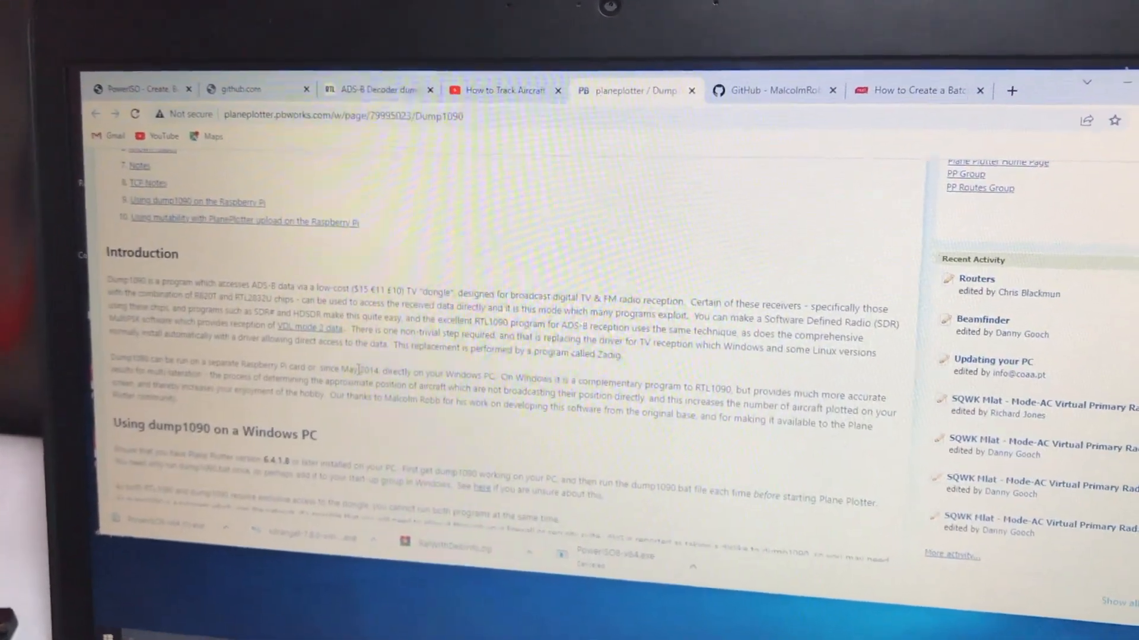